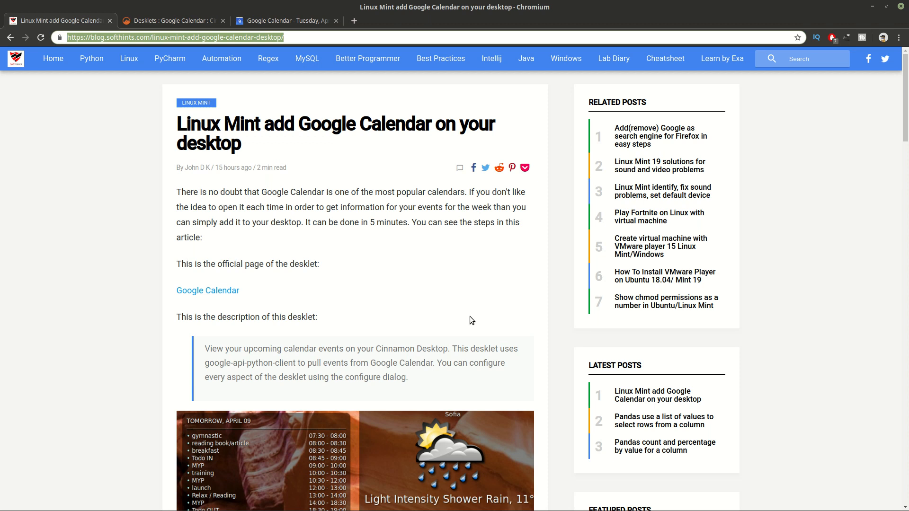
mouse_move(392, 203)
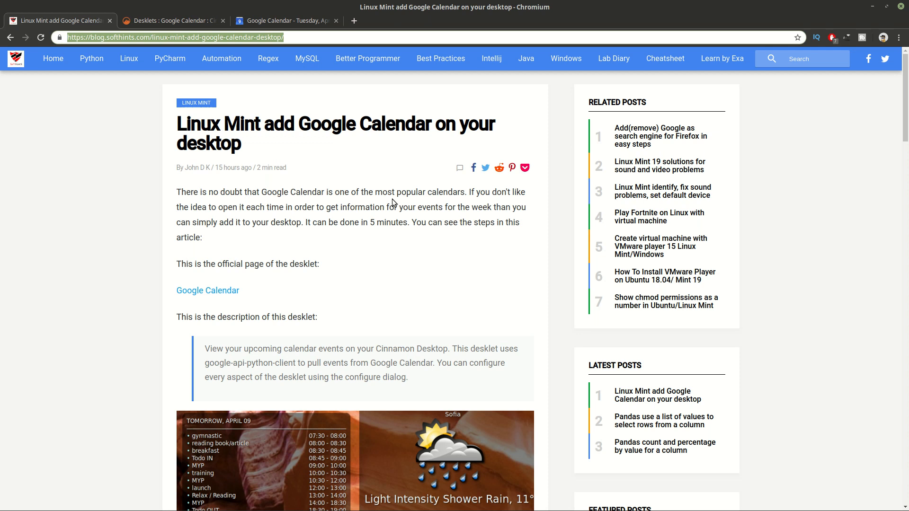
- Read through the desklet README's requirements and installation steps, then view the Google Calendar day for April 9, 2019
scroll("down", 3)
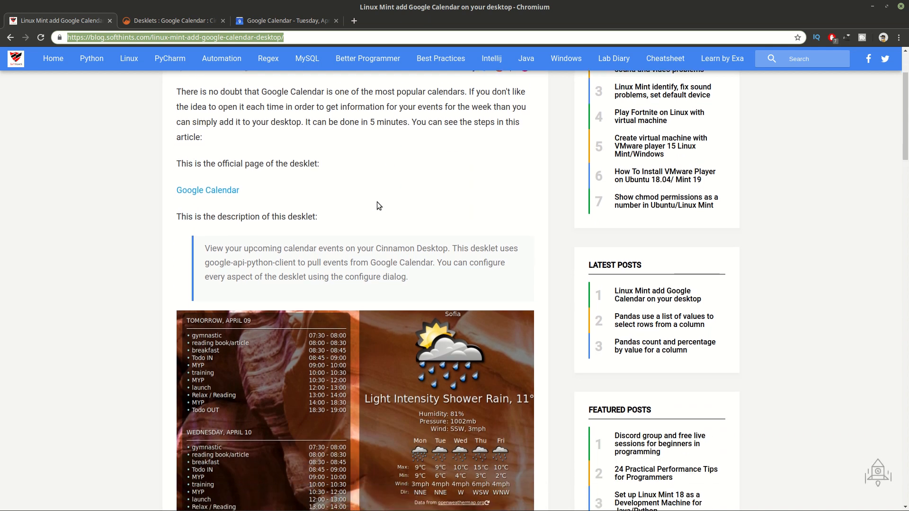
scroll("down", 3)
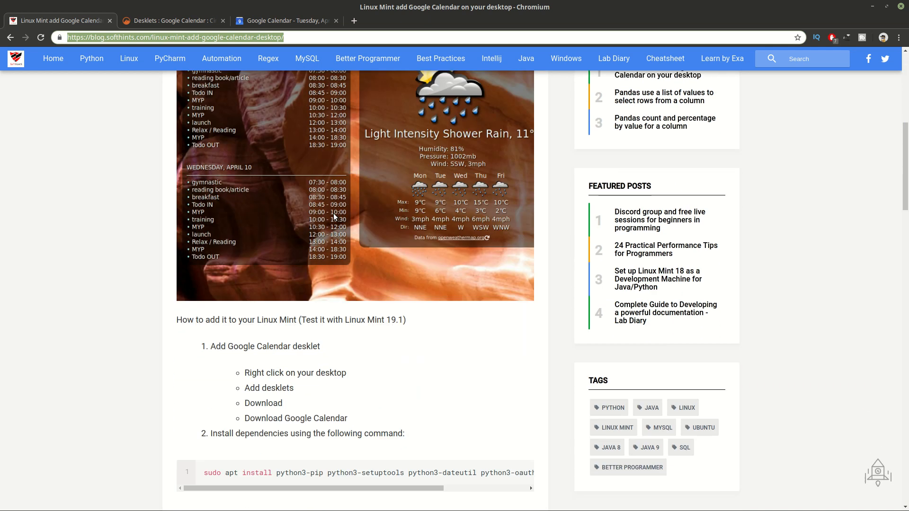
scroll("down", 3)
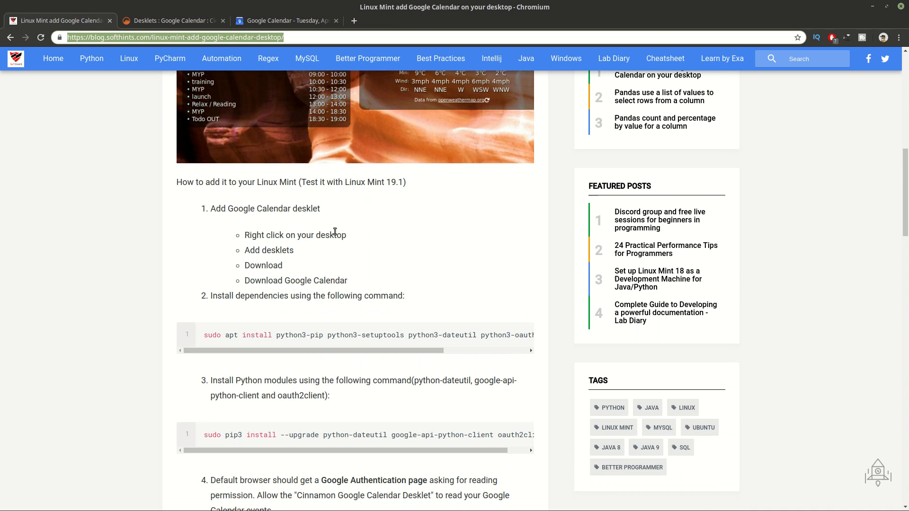
scroll("down", 3)
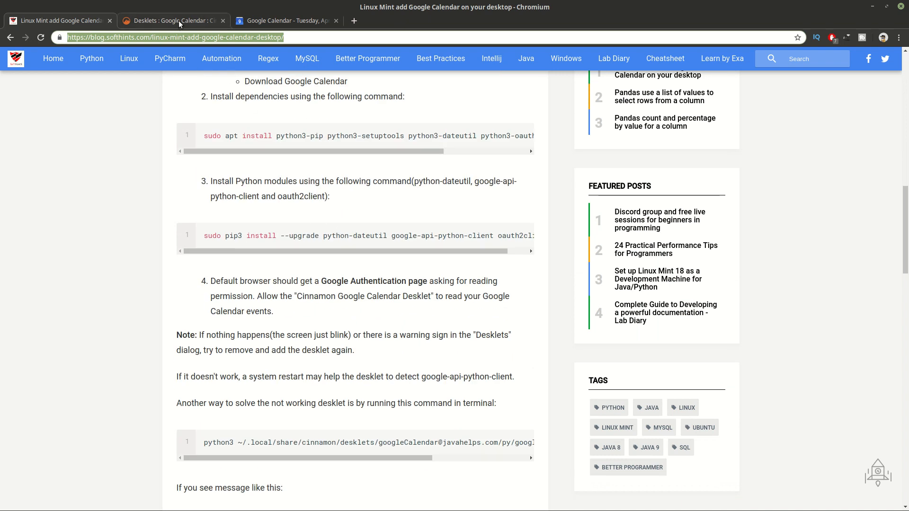
left_click(170, 21)
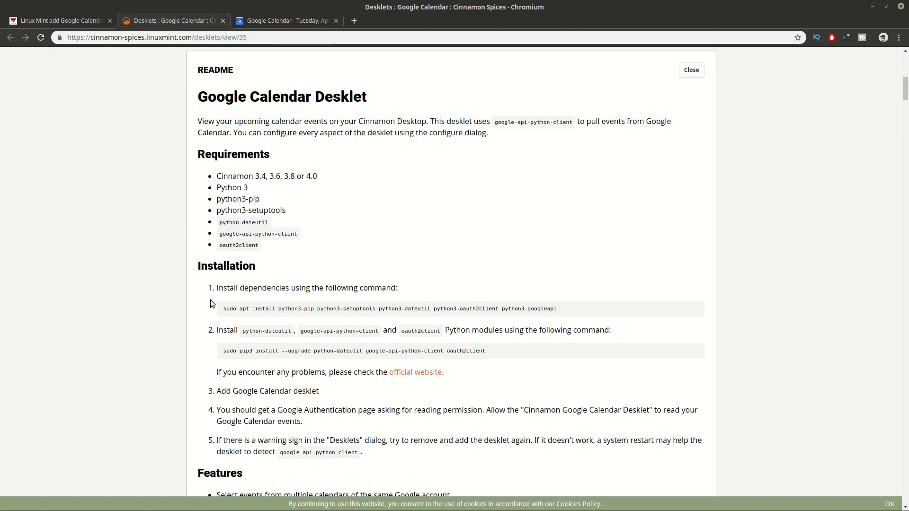
mouse_move(252, 317)
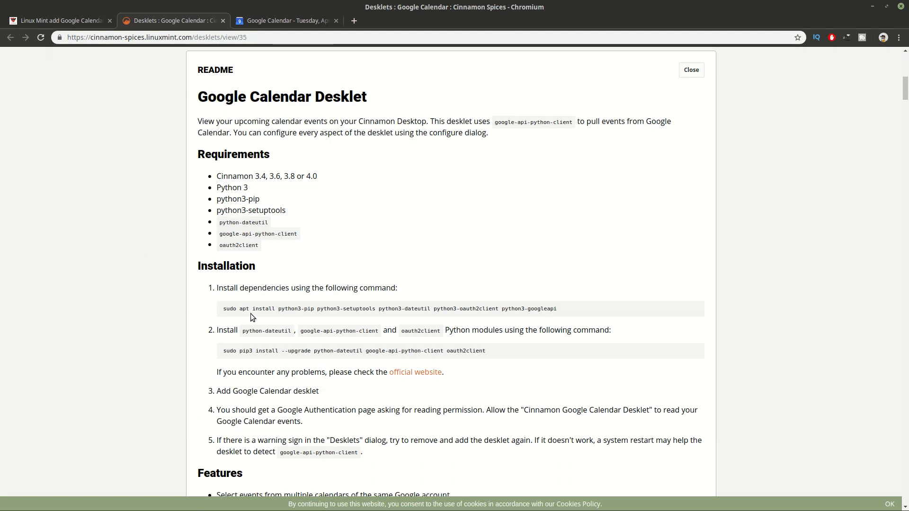
mouse_move(264, 306)
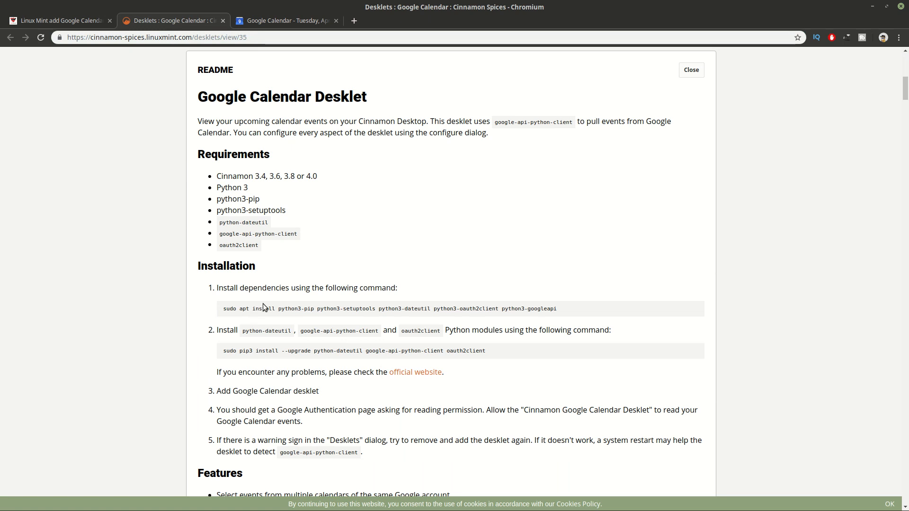
mouse_move(287, 331)
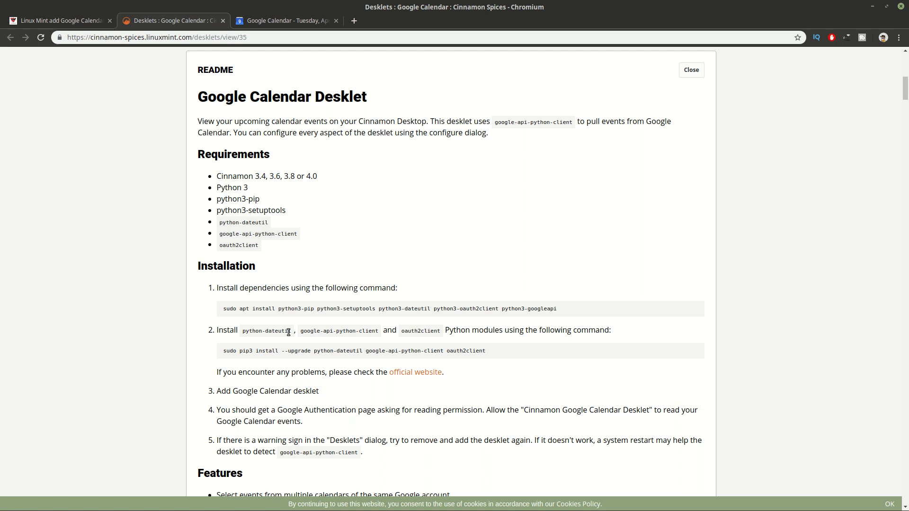
scroll("down", 3)
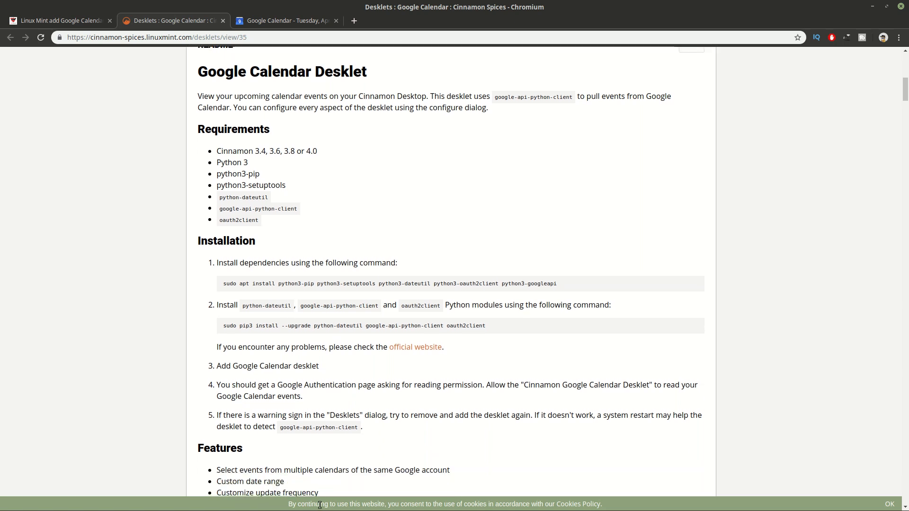
mouse_move(385, 417)
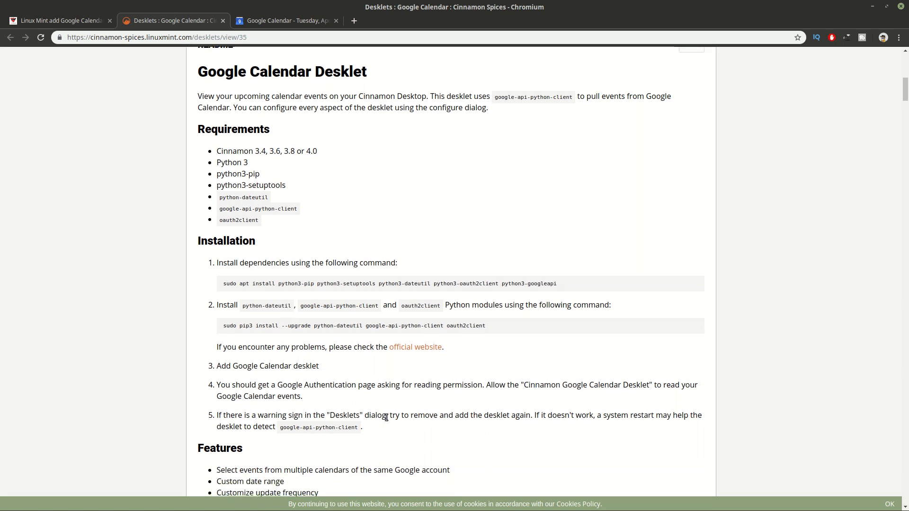
left_click(276, 21)
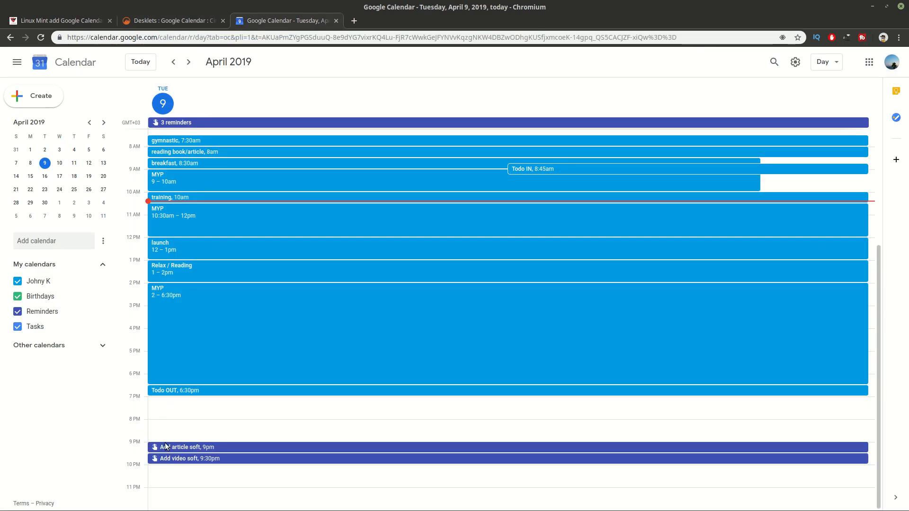
mouse_move(876, 17)
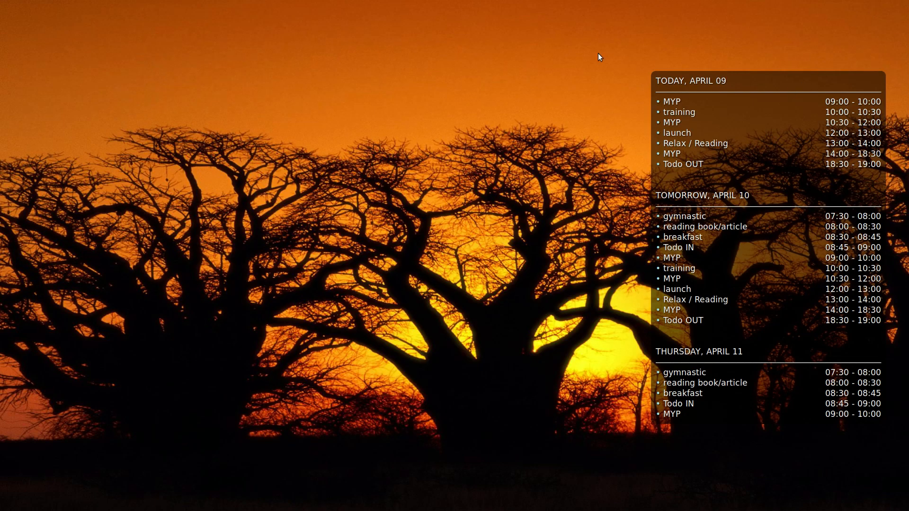
mouse_move(824, 353)
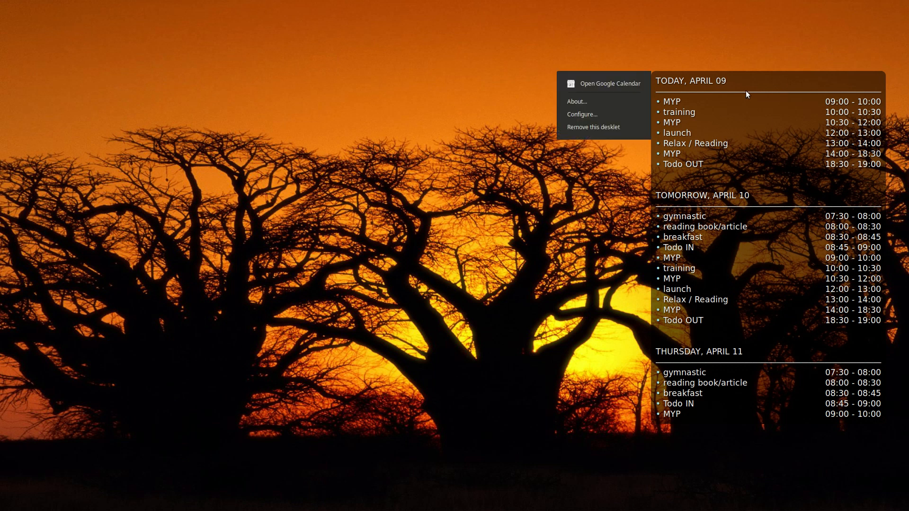
mouse_move(610, 114)
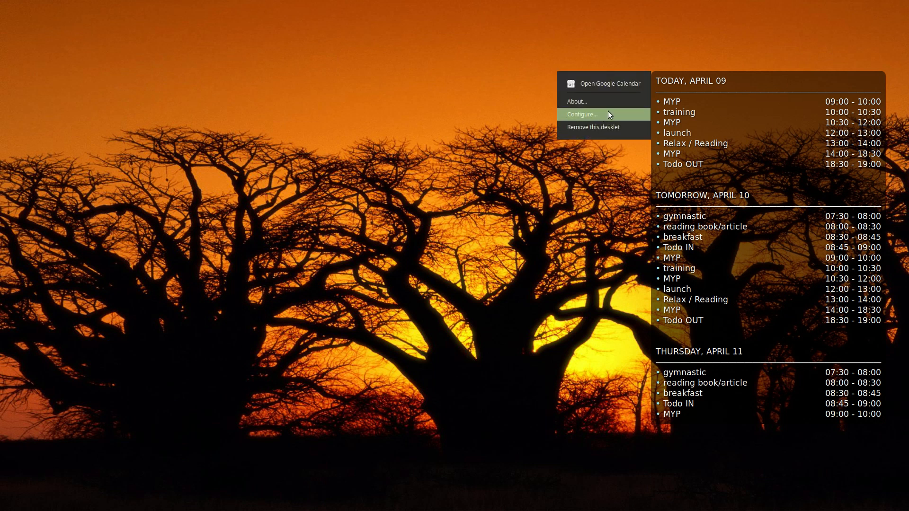
mouse_move(615, 114)
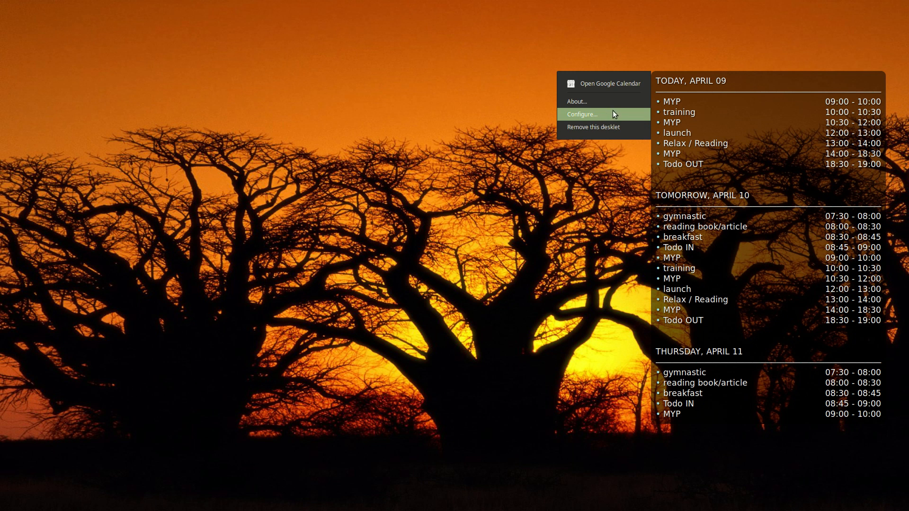
left_click(581, 114)
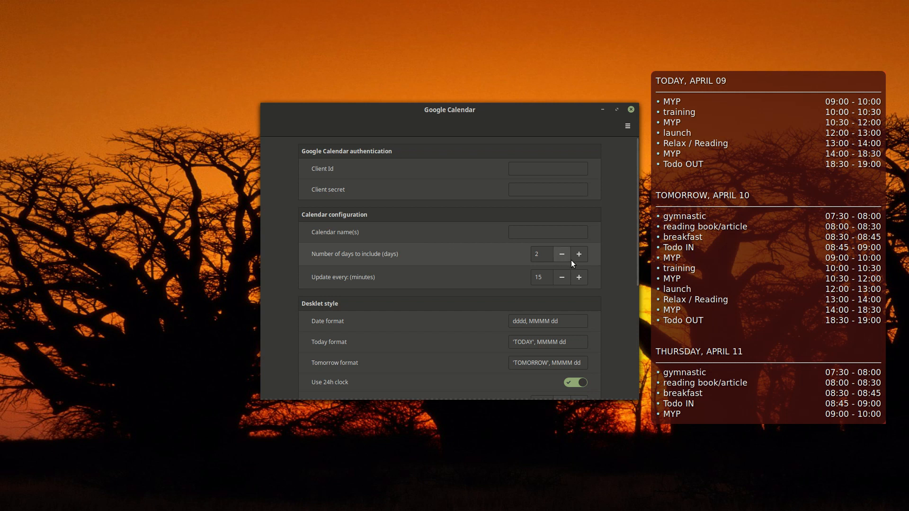
mouse_move(604, 321)
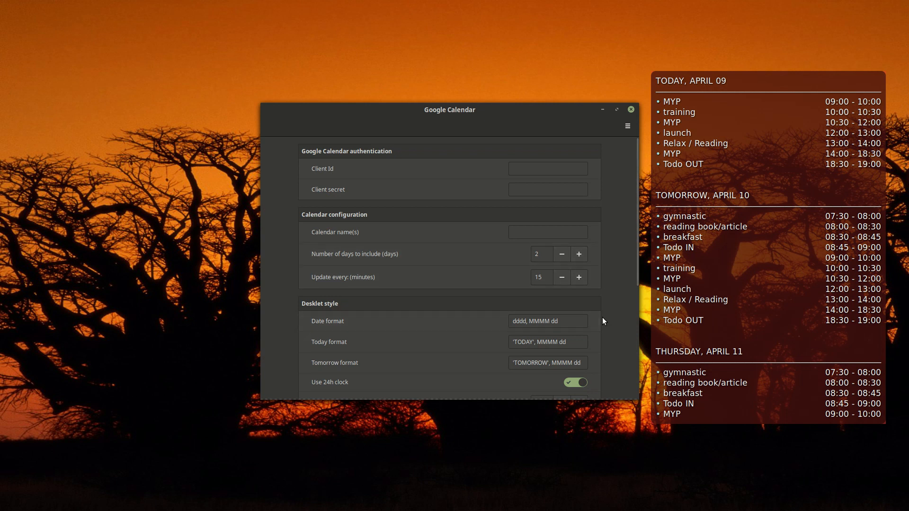
scroll("down", 3)
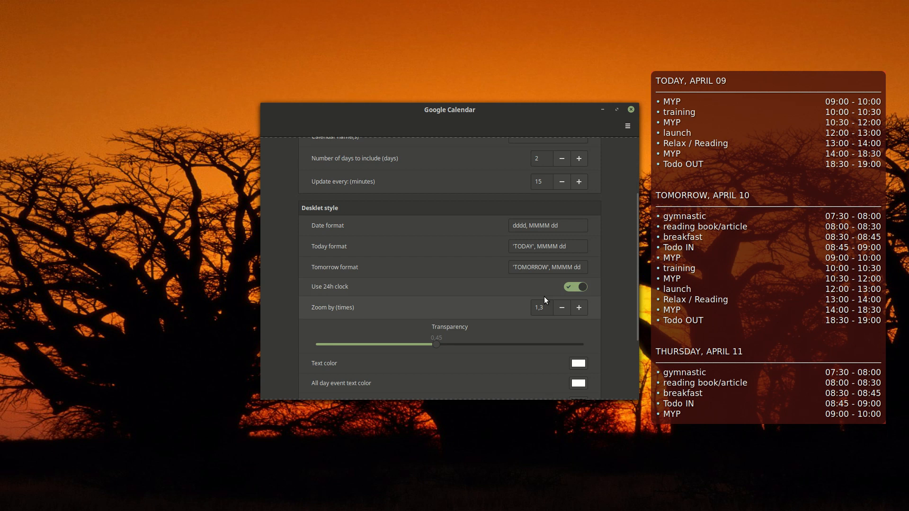
scroll("down", 3)
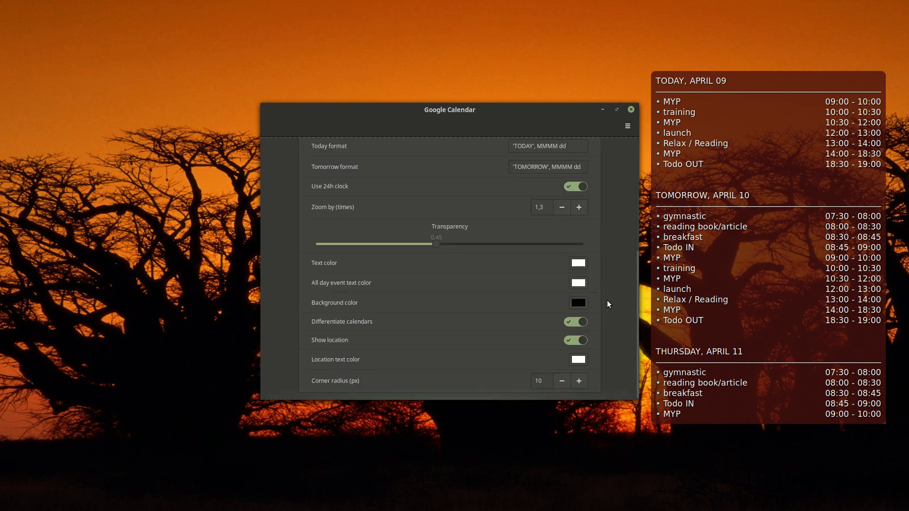
mouse_move(630, 109)
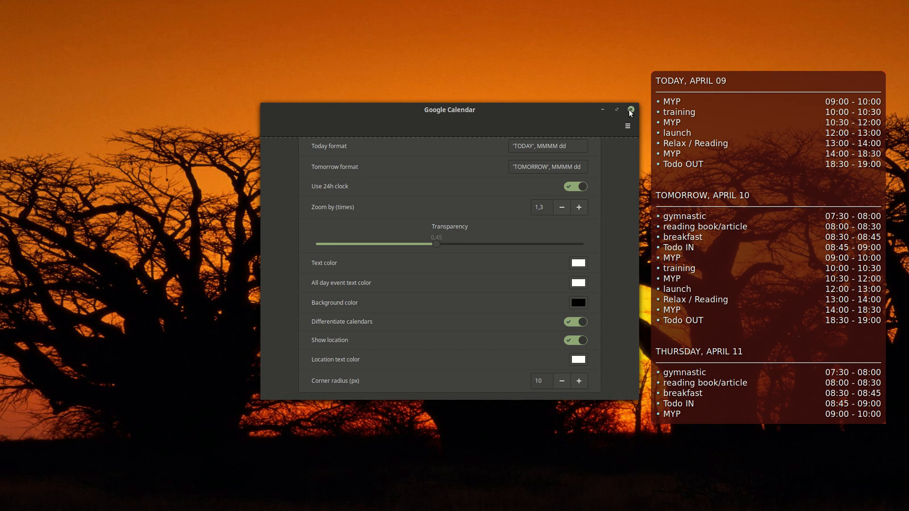
left_click(630, 110)
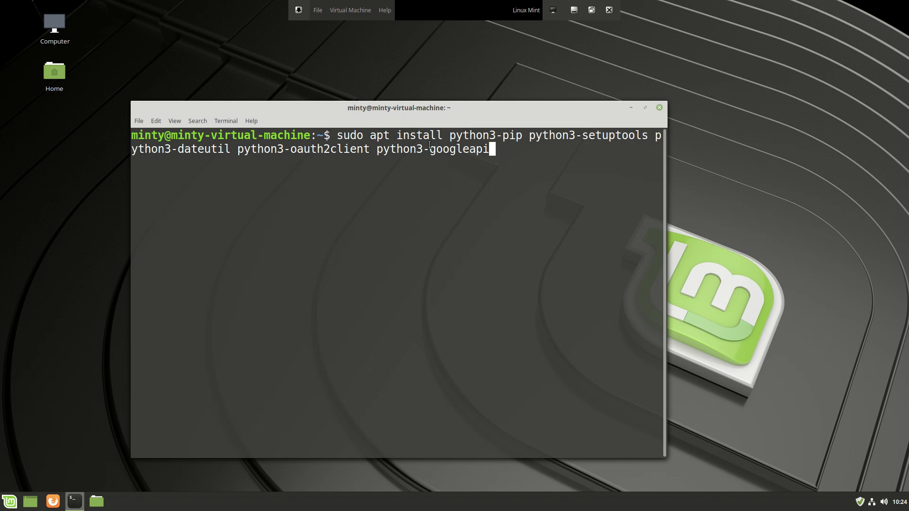
- Install the python3 Google API libraries via apt, then upgrade python-dateutil, google-api-python-client and oauth2client with sudo pip3
key("Return")
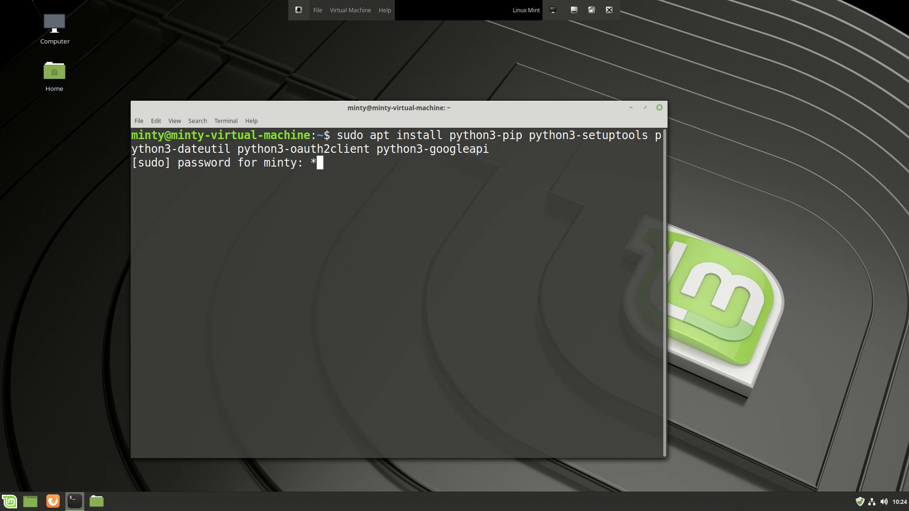
key("Return")
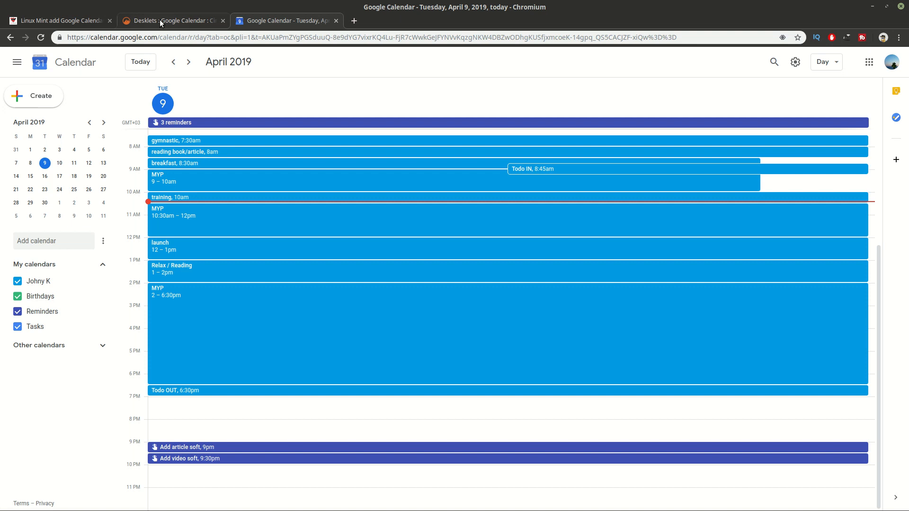
left_click(163, 21)
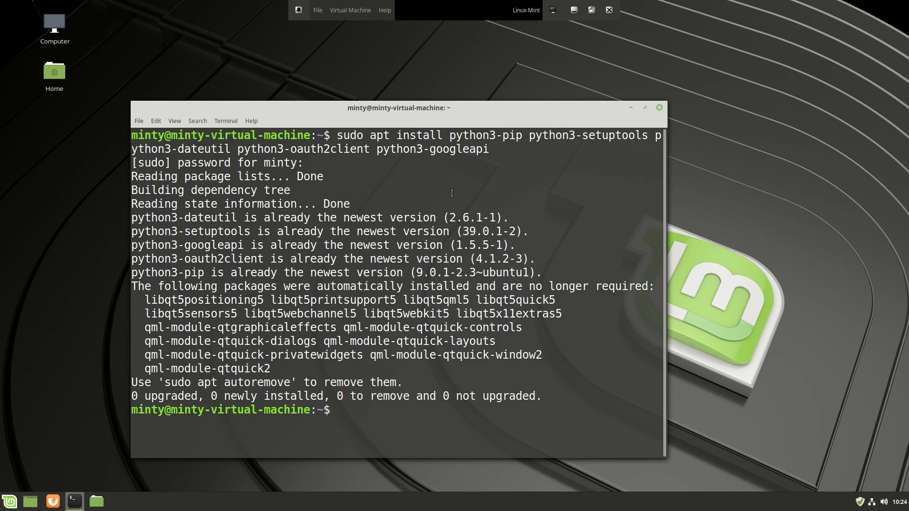
type("sudo pip3 install --upgrade python-dateutil google-api-python-client oauth2client")
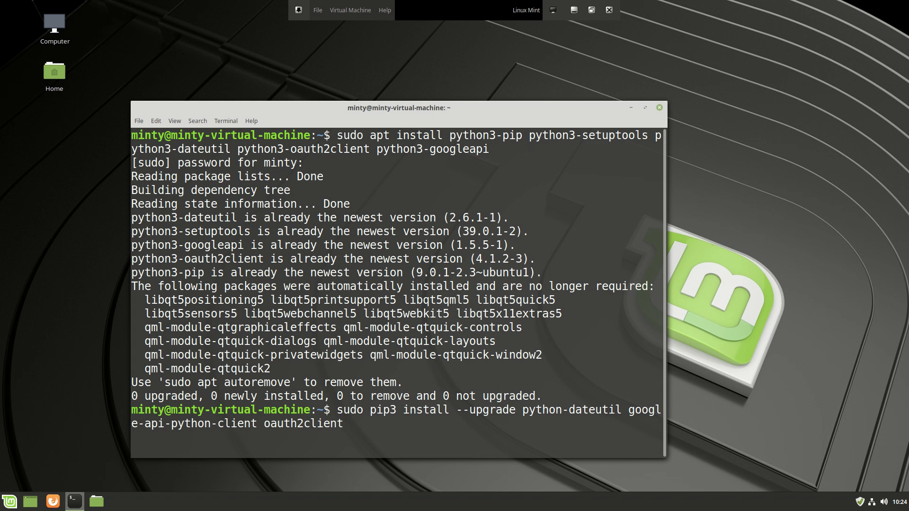
key("Return")
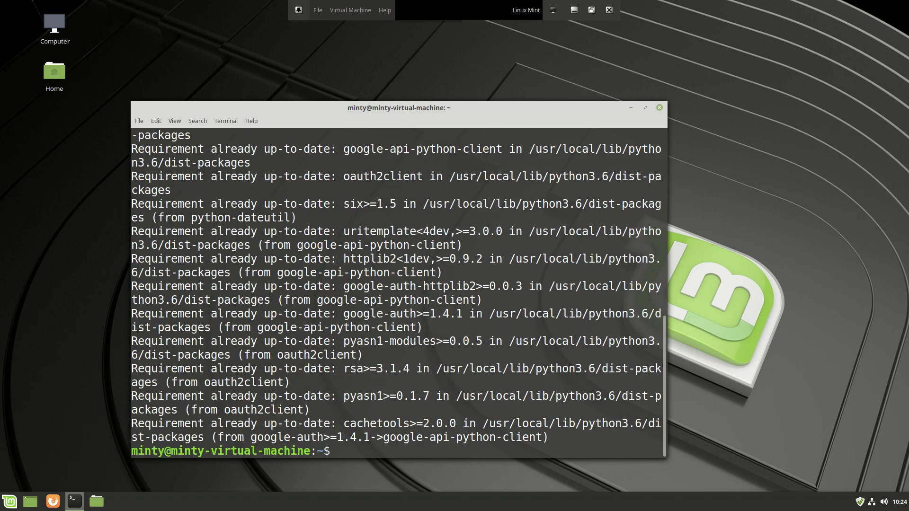
mouse_move(631, 110)
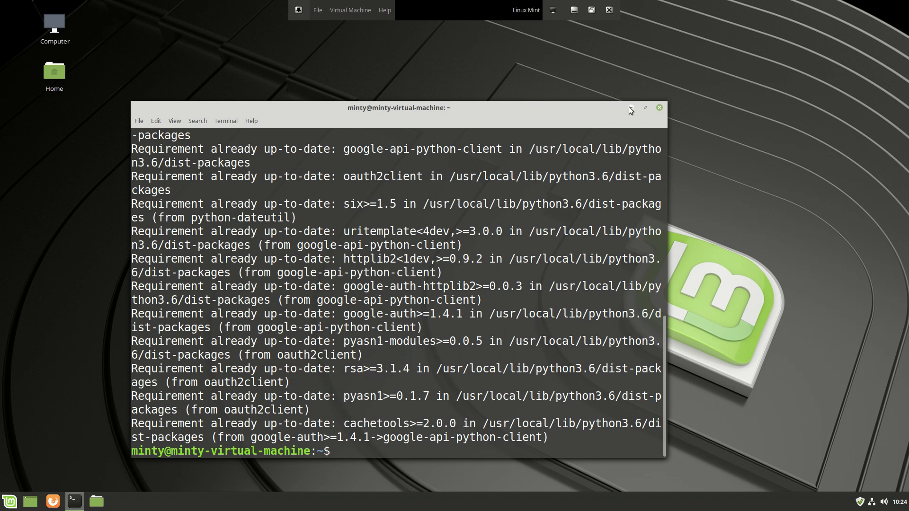
- From the desktop's Add Desklets manager, download the Google Calendar desklet and return to the installed list
left_click(660, 107)
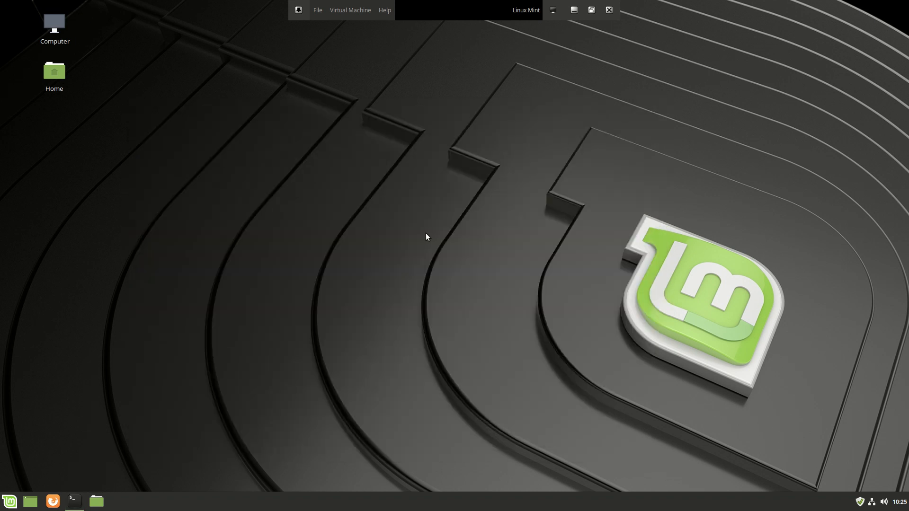
right_click(427, 236)
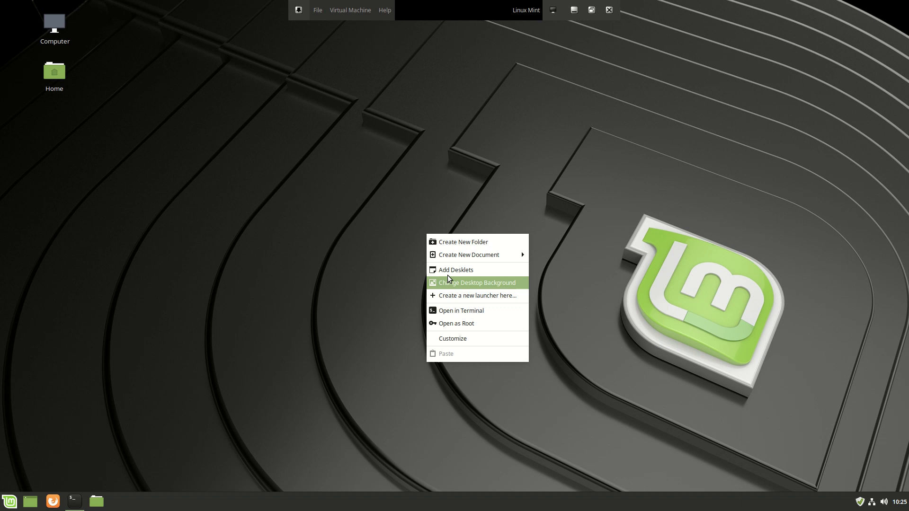
left_click(478, 269)
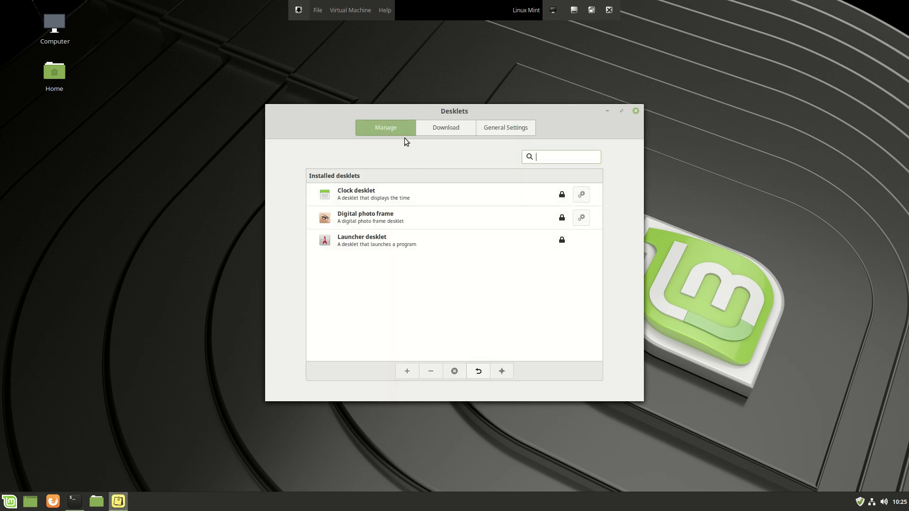
mouse_move(415, 212)
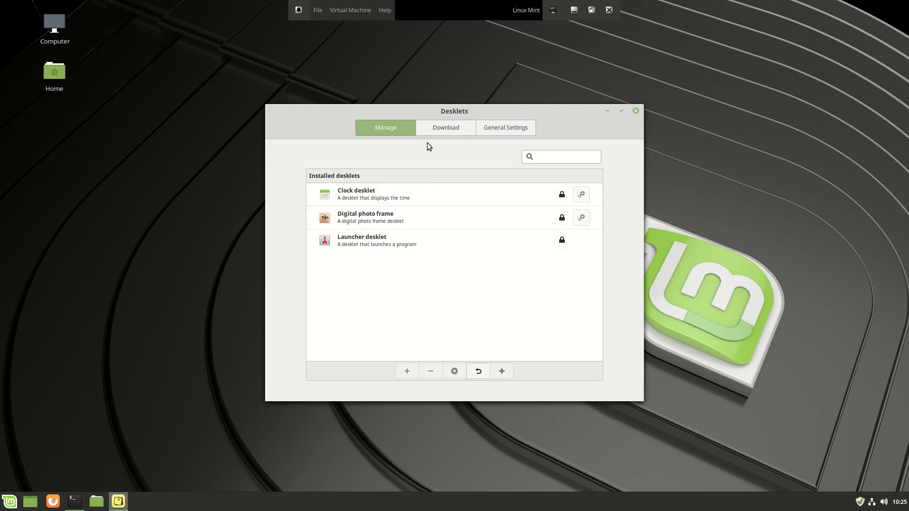
left_click(445, 127)
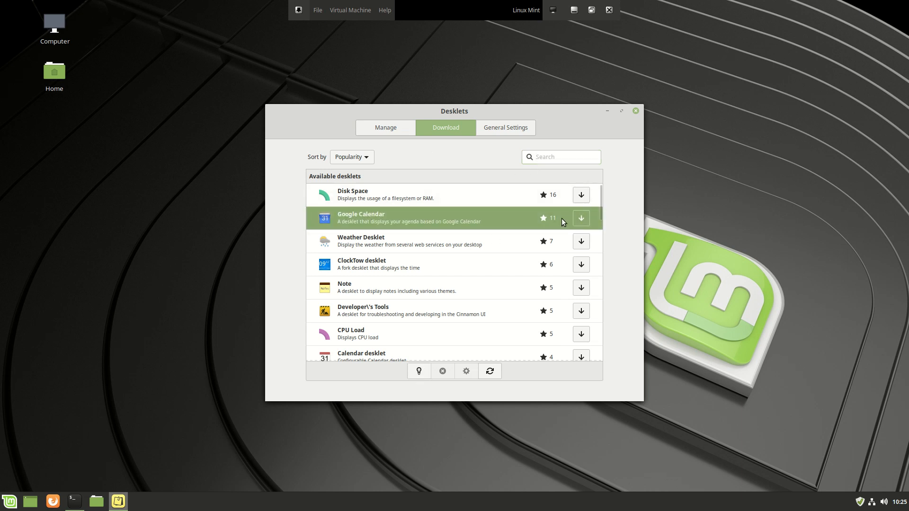
left_click(582, 218)
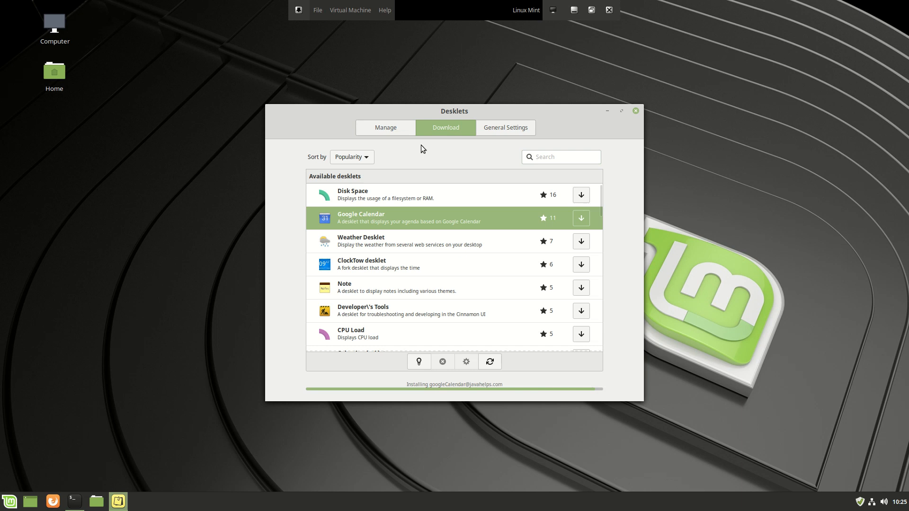
left_click(386, 127)
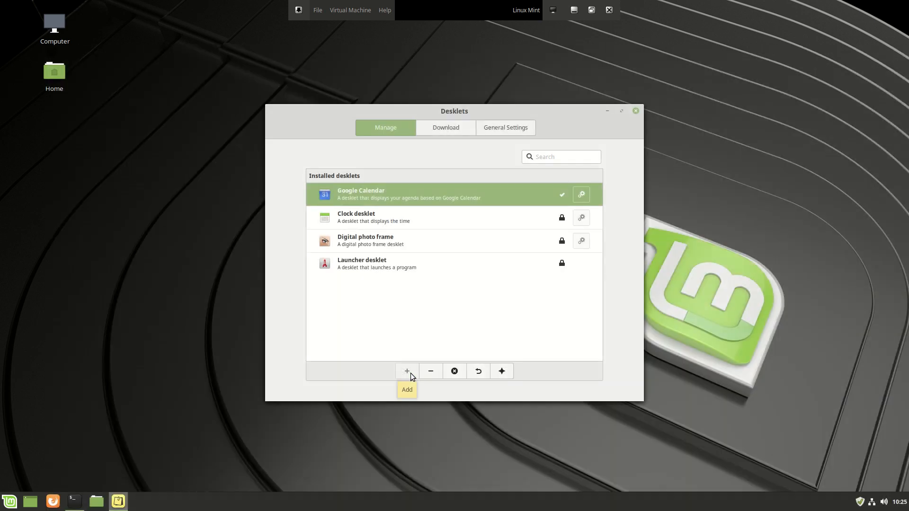
mouse_move(98, 493)
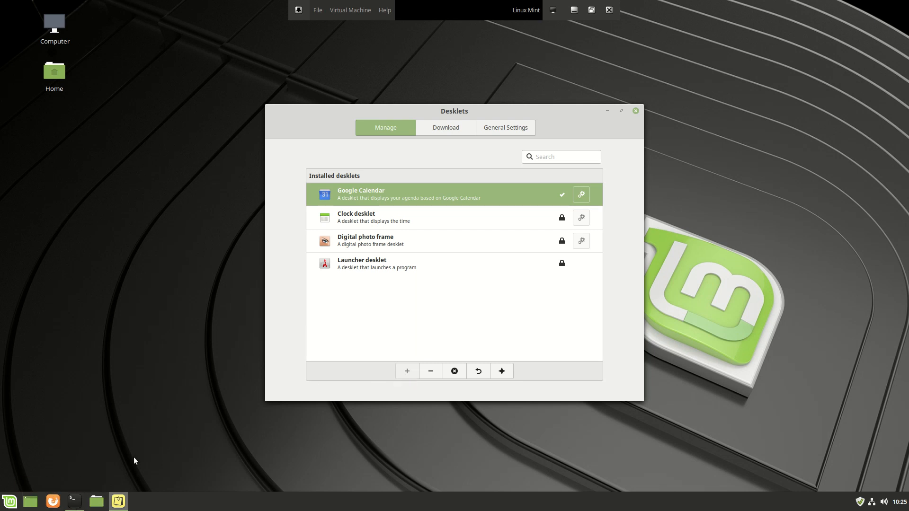
mouse_move(176, 424)
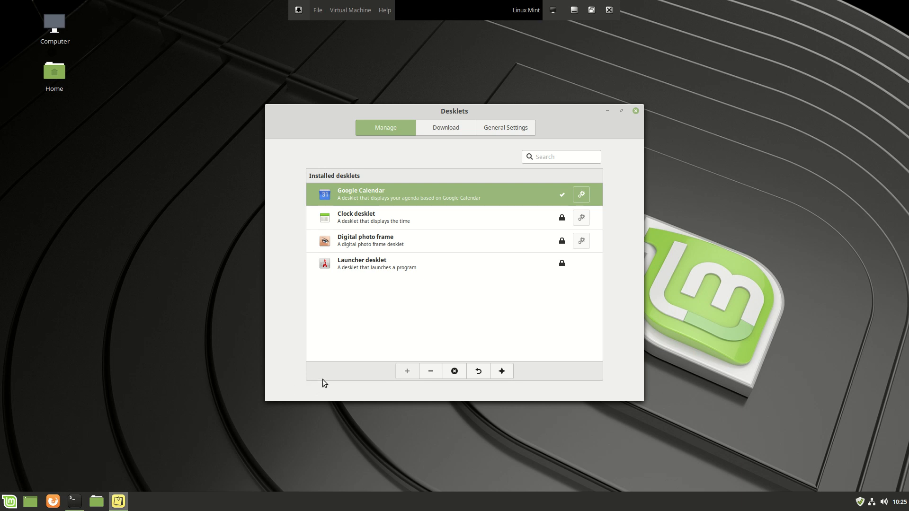
mouse_move(479, 335)
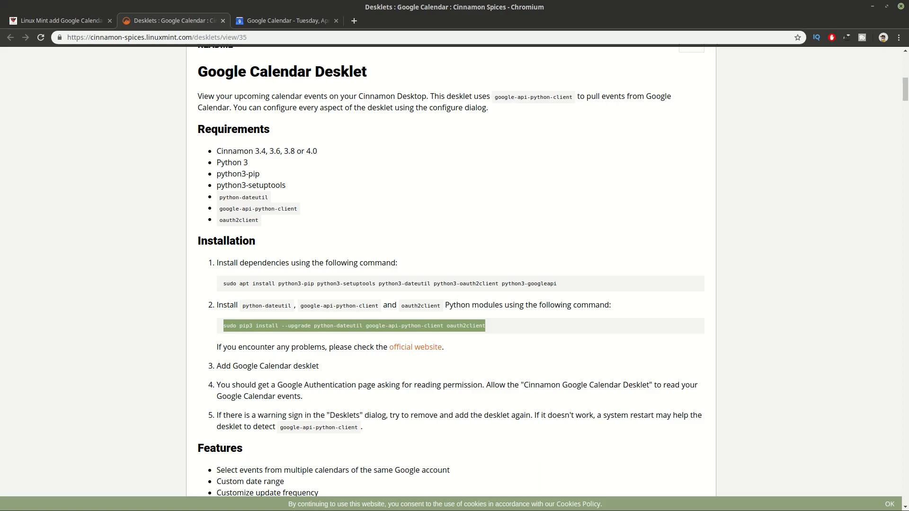
- Scroll the desklet page to the FAQ's python3 --list-calendars command
scroll("down", 3)
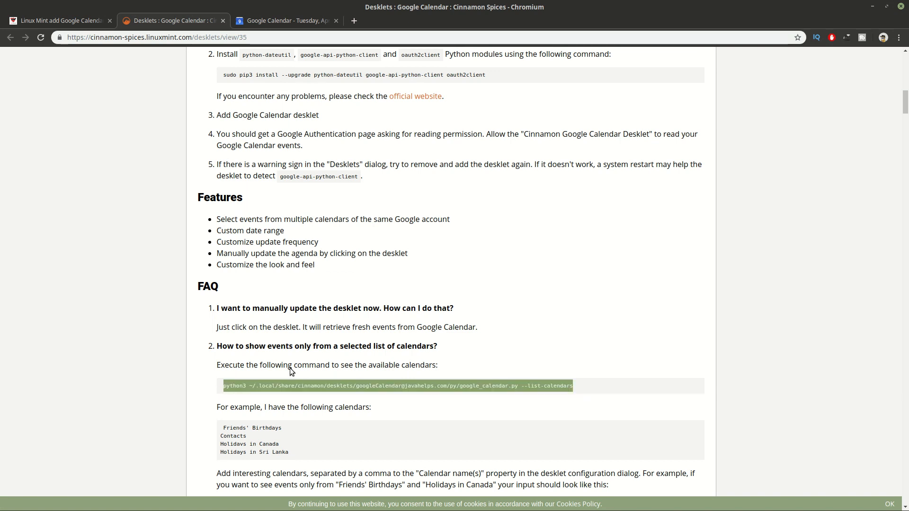
mouse_move(879, 27)
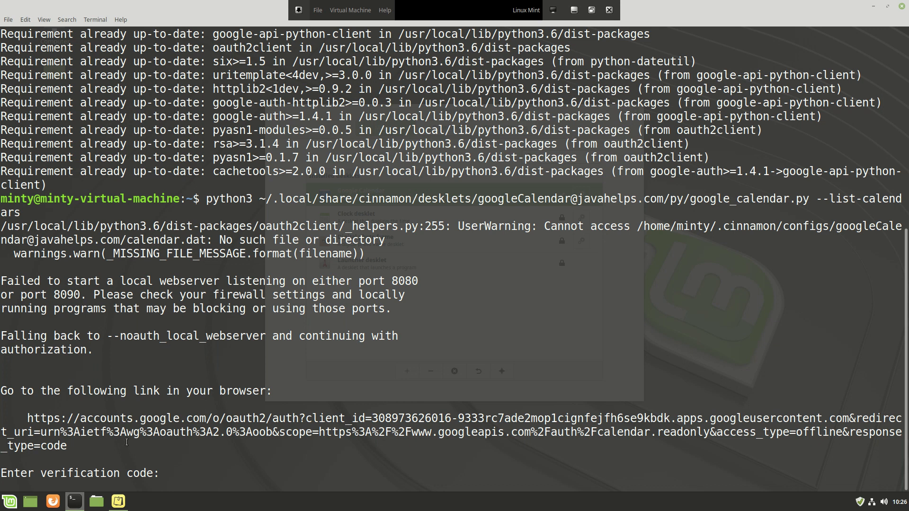
mouse_move(174, 438)
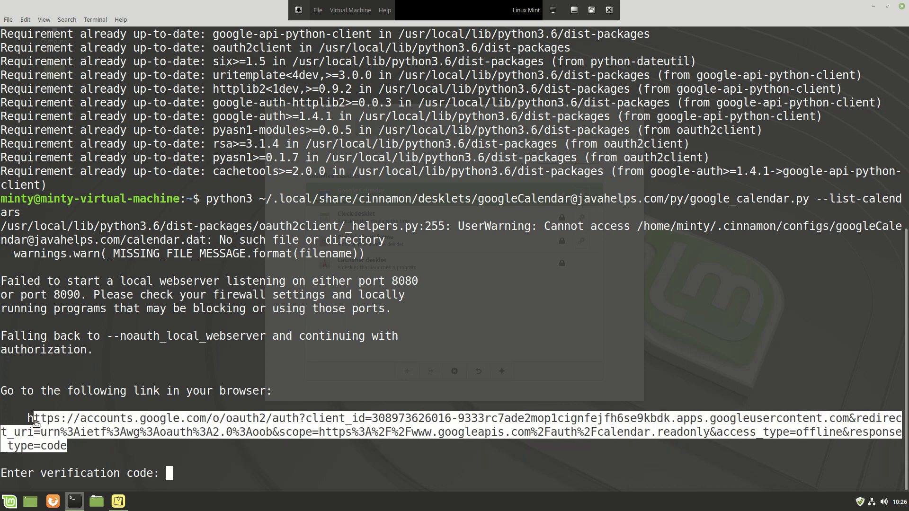
- Copy the Google authorization link printed by the list-calendars script
key("ctrl+c")
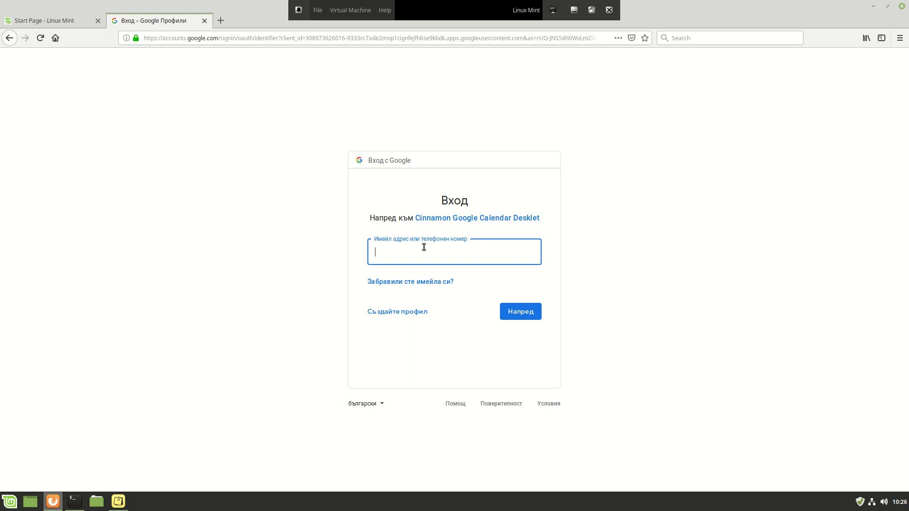
mouse_move(74, 506)
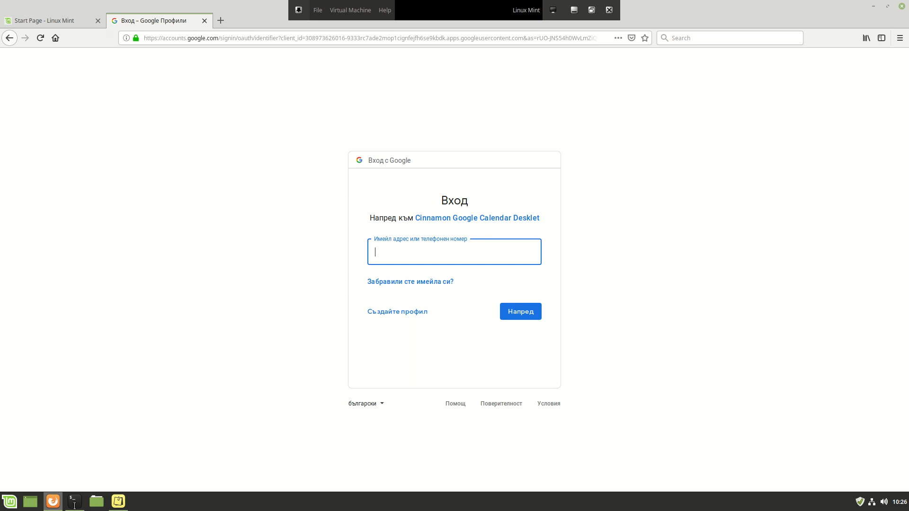
mouse_move(197, 429)
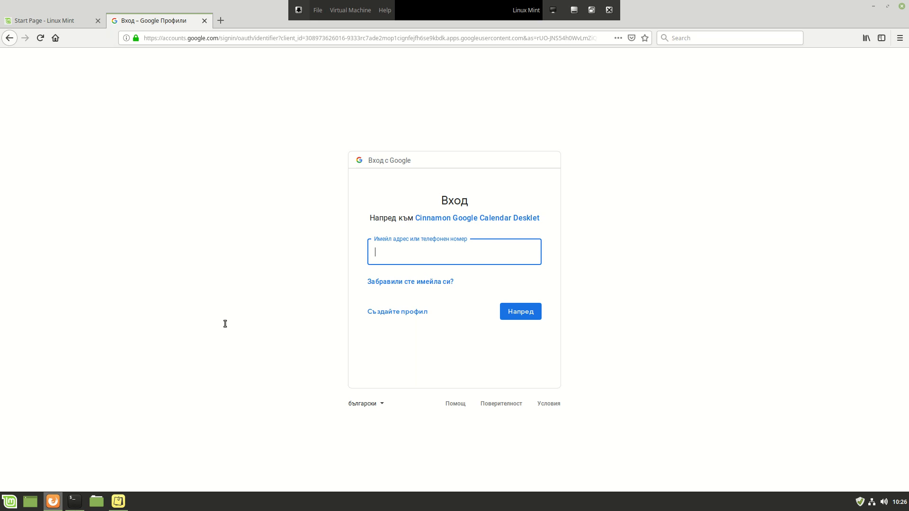
mouse_move(197, 419)
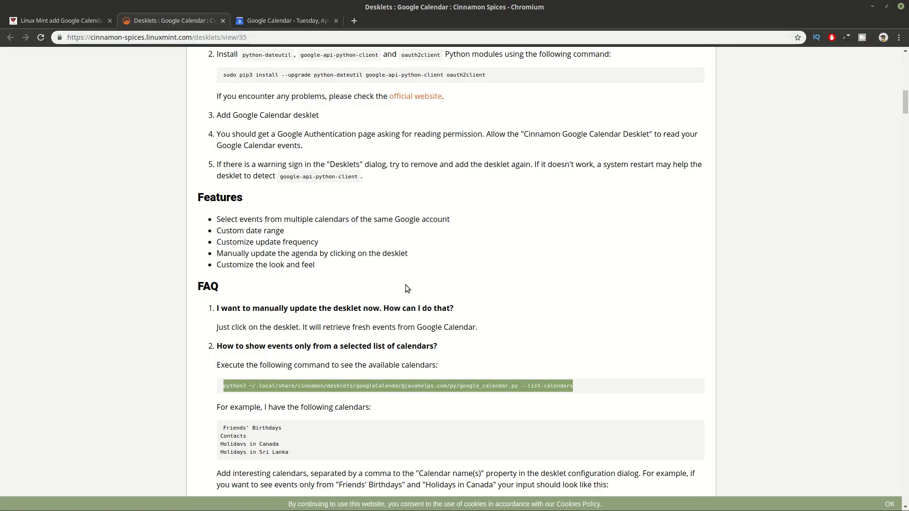
- Switch to the blog.softhints.com article's section on opening the authorization link when the desklet fails
scroll("up", 3)
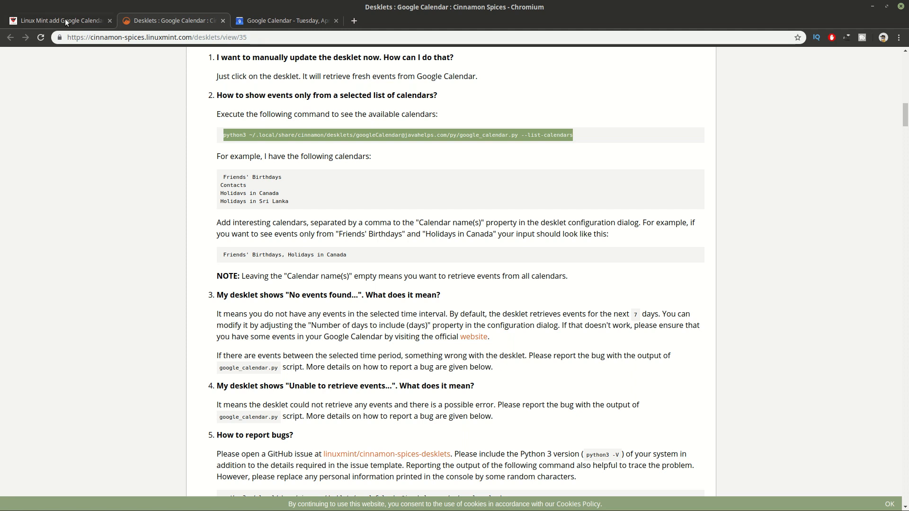
left_click(61, 21)
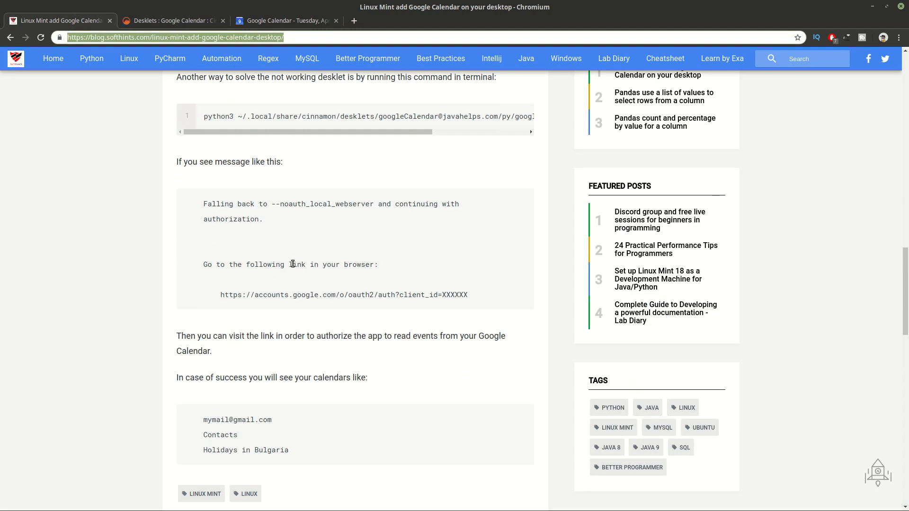